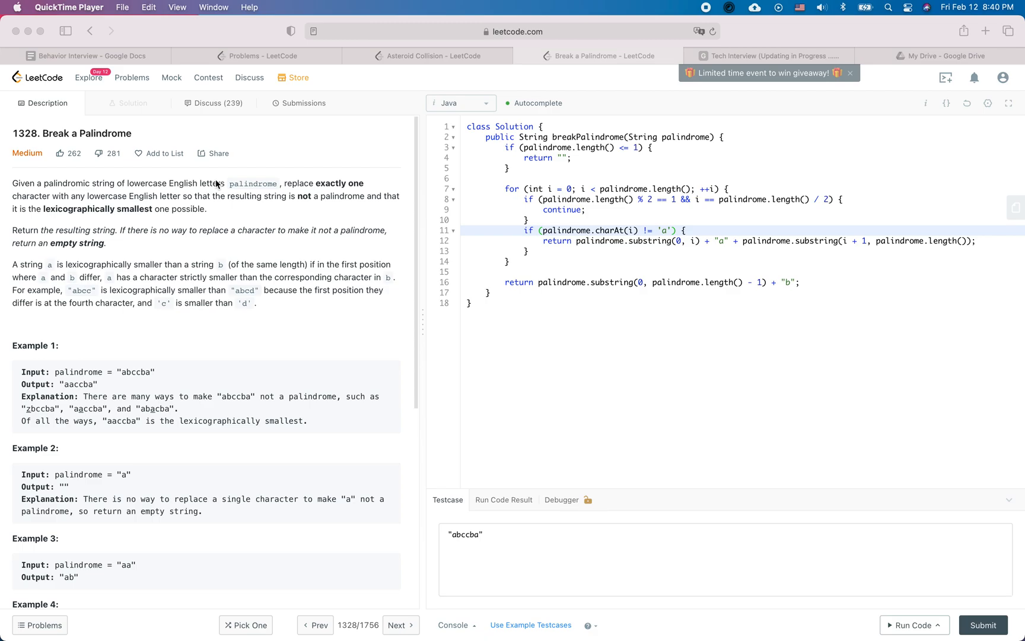
mouse_move(667, 118)
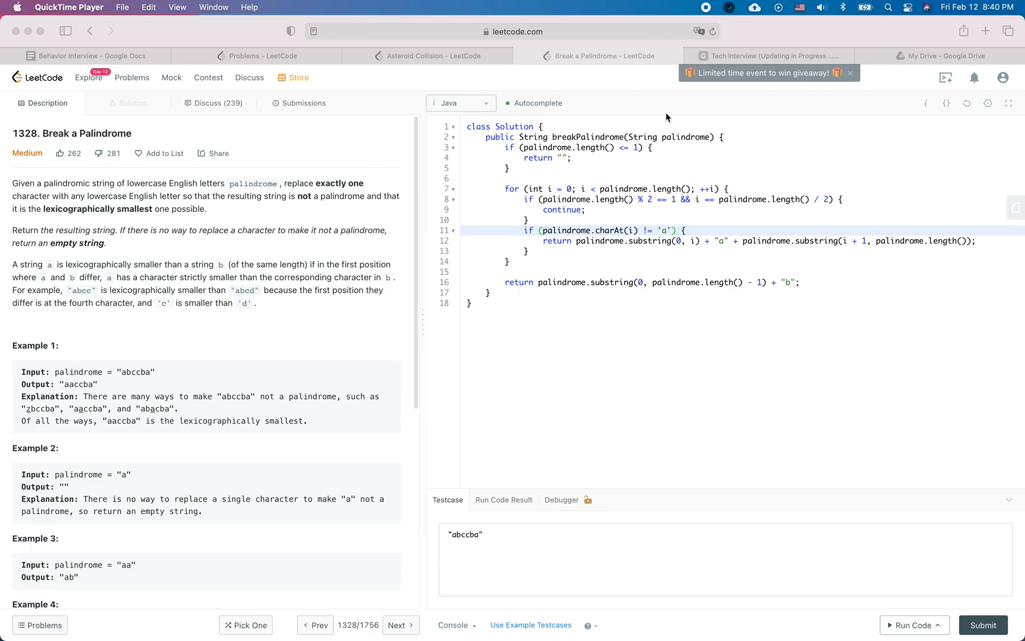
click(769, 56)
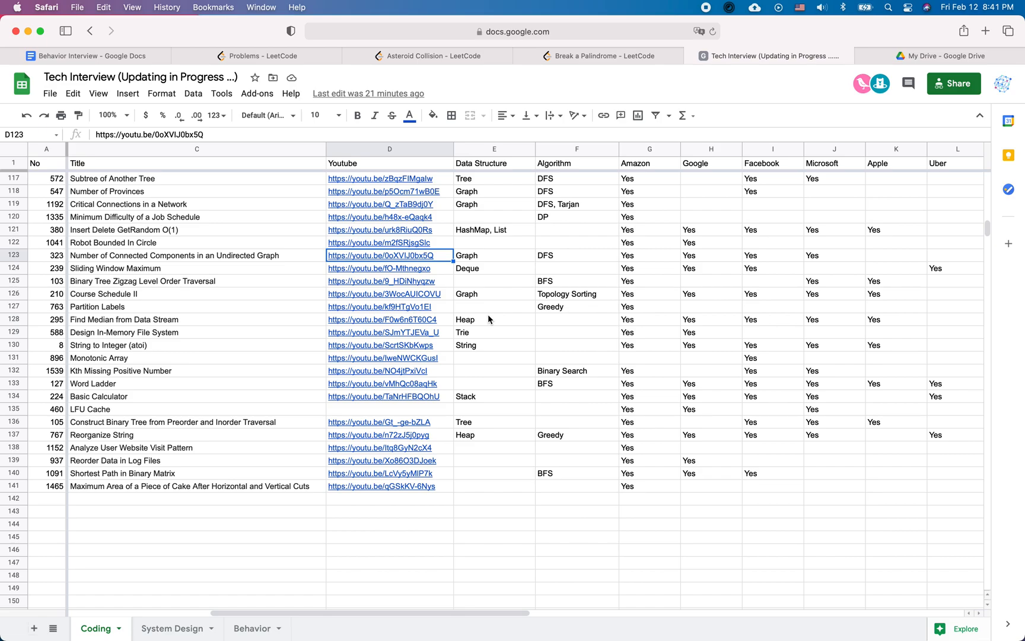
click(494, 229)
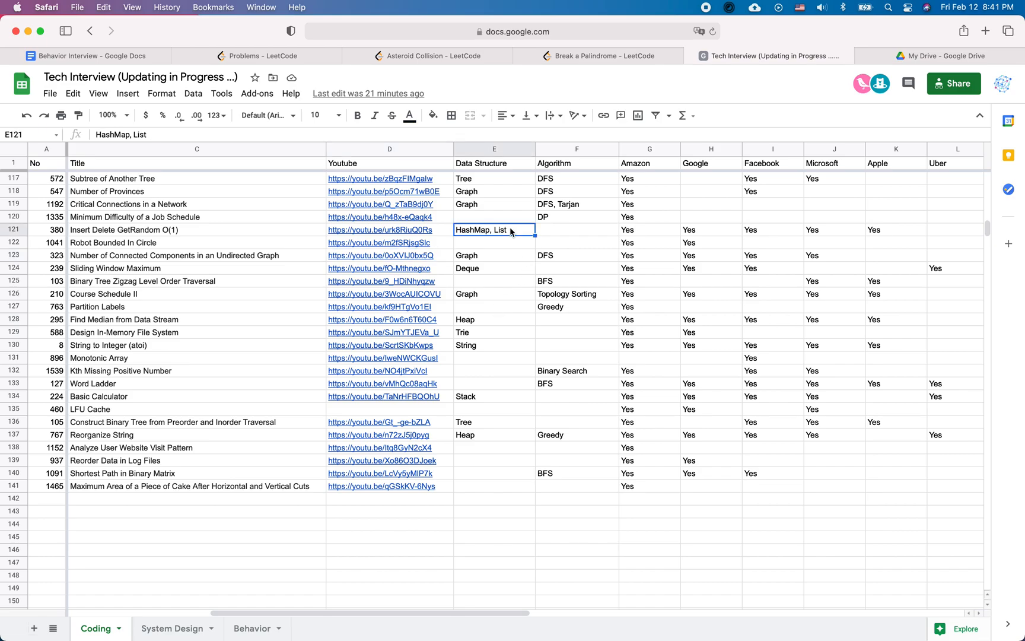
click(649, 229)
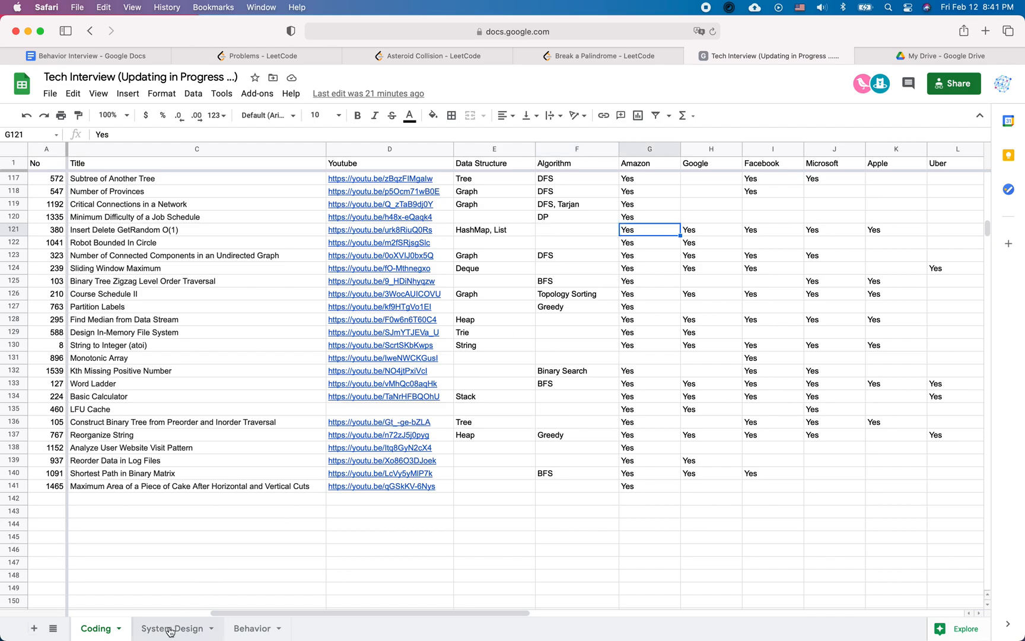
click(251, 628)
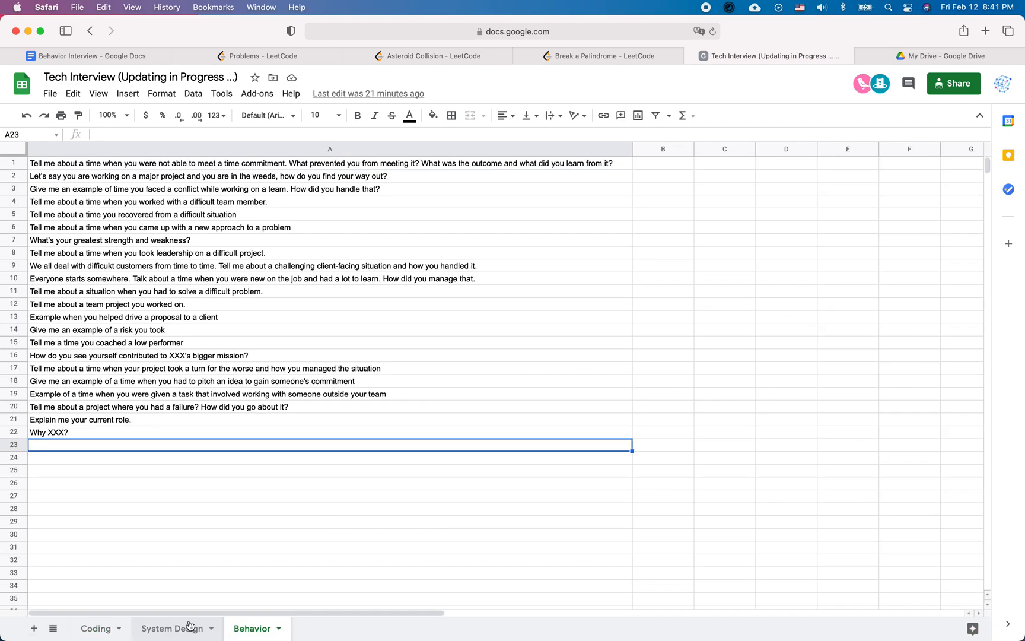
click(95, 628)
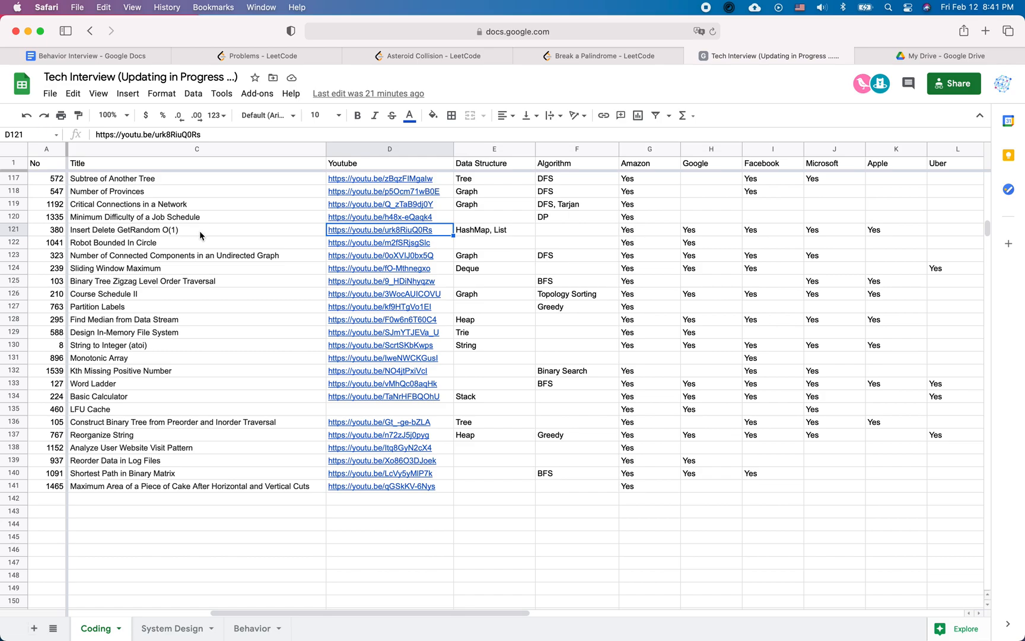
mouse_move(285, 223)
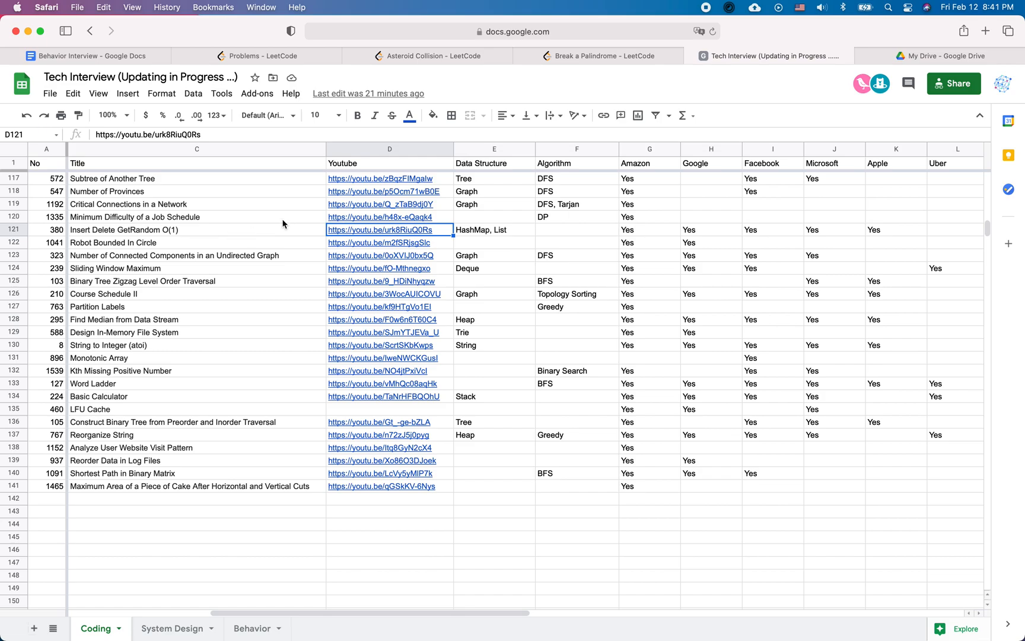
click(601, 56)
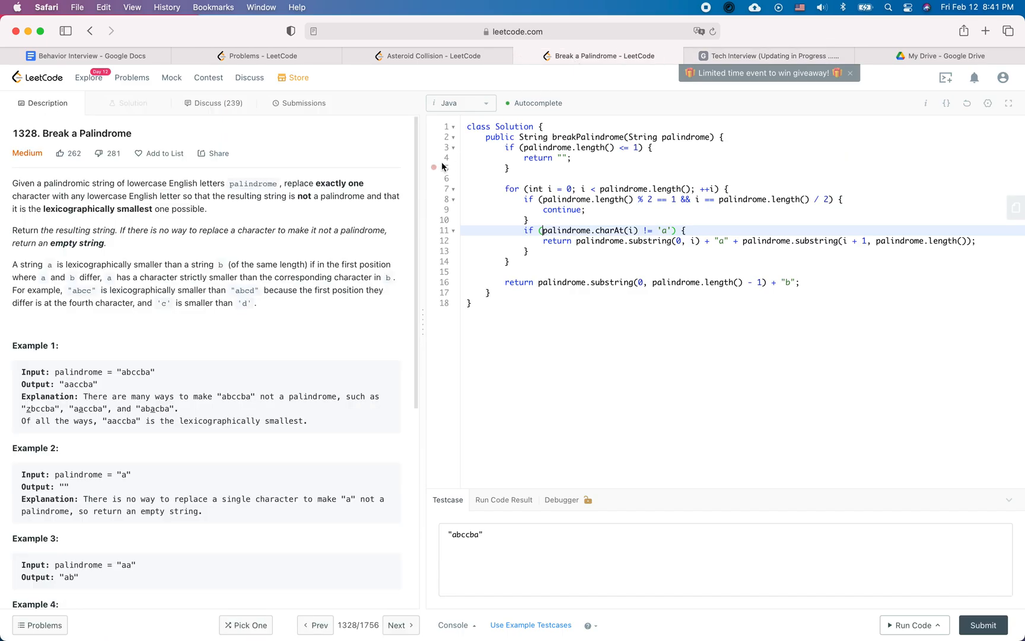
click(163, 154)
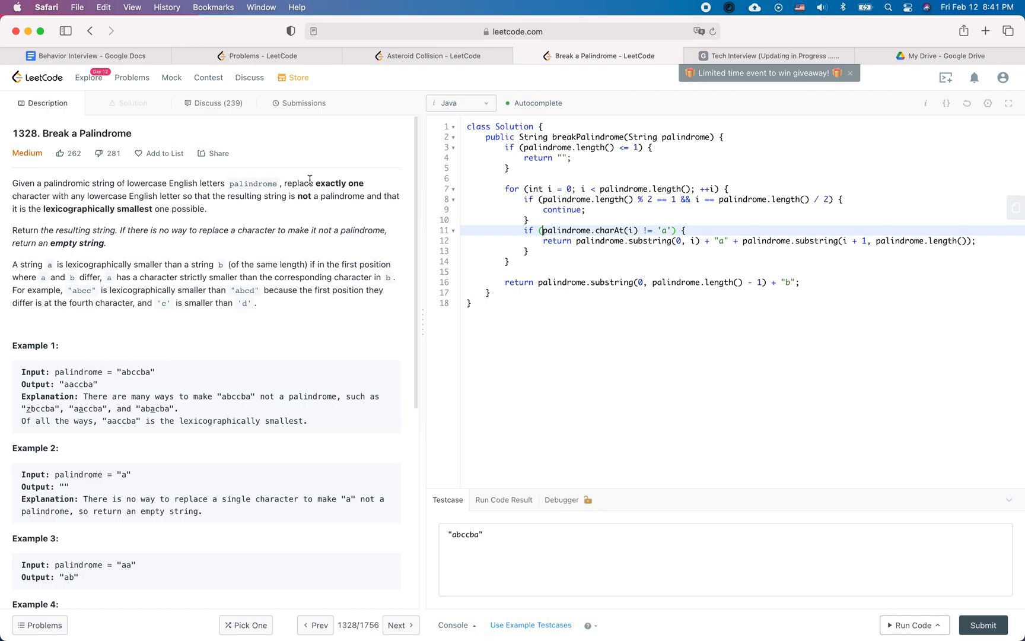
mouse_move(331, 184)
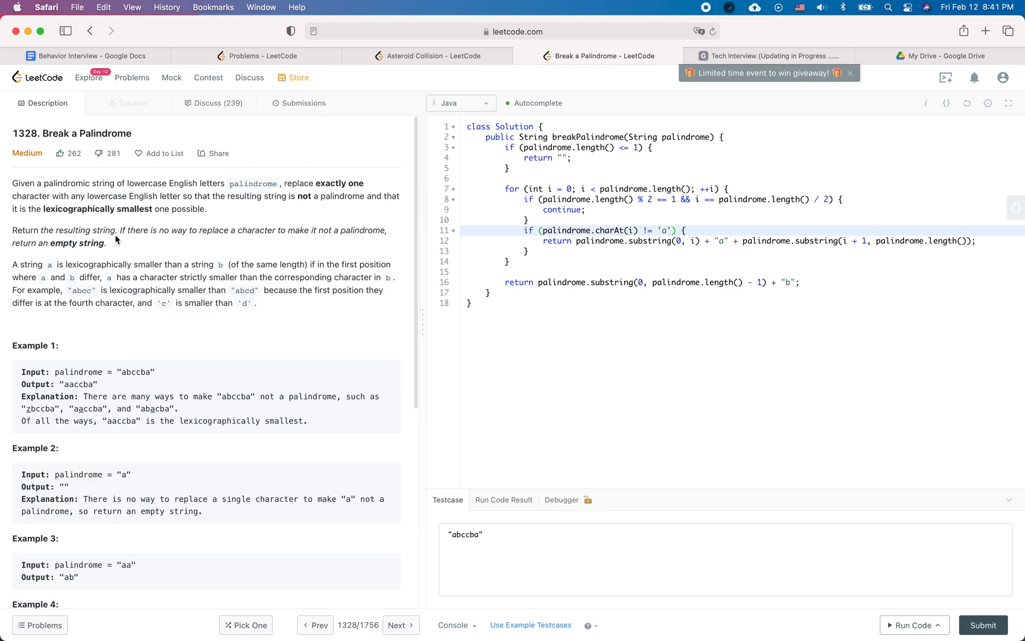
mouse_move(116, 241)
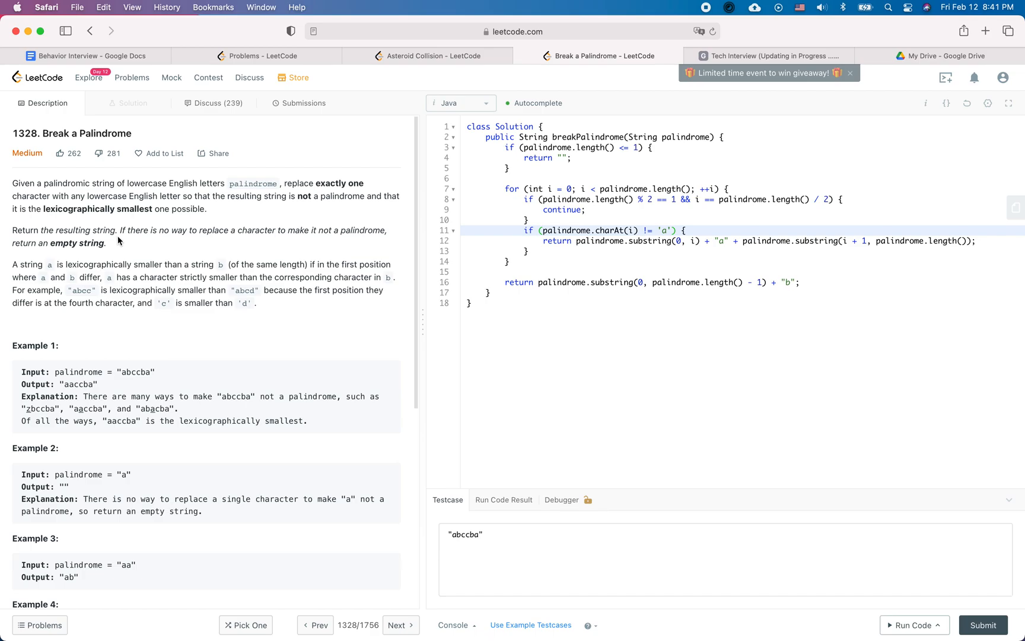
mouse_move(142, 227)
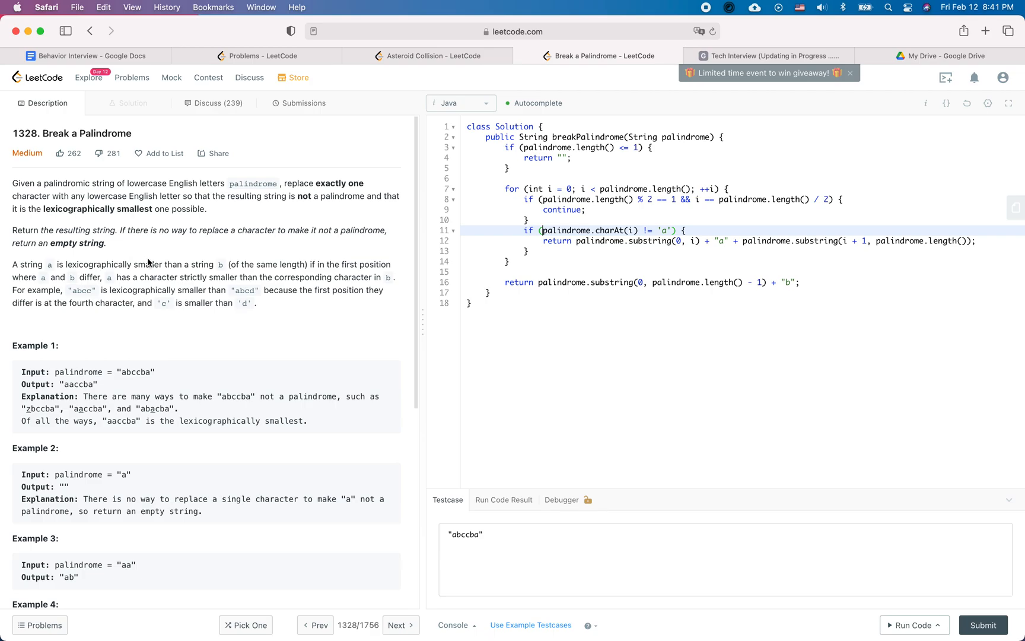
mouse_move(162, 263)
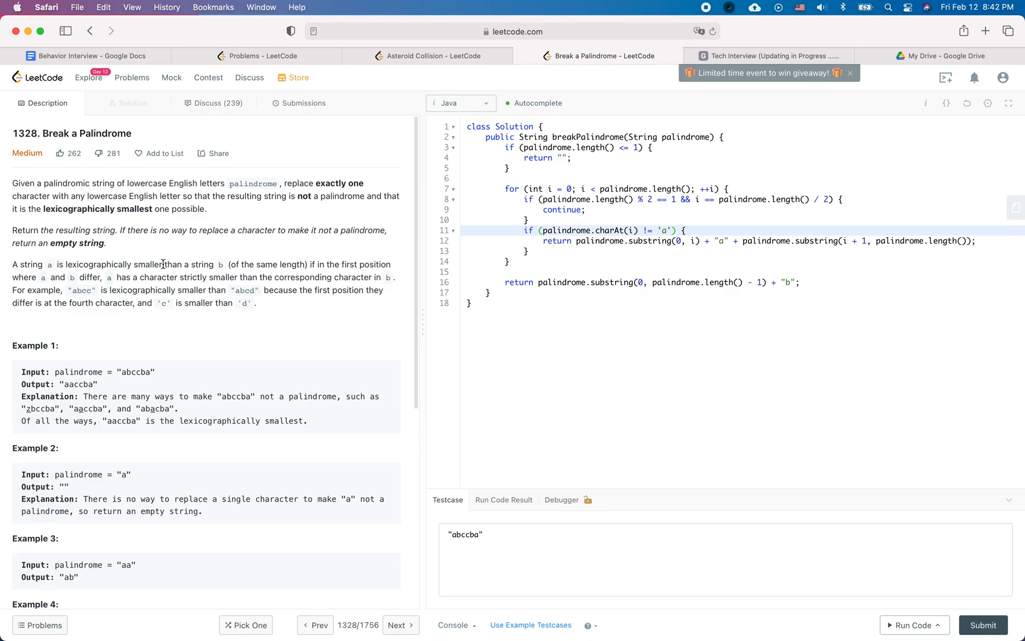
mouse_move(284, 260)
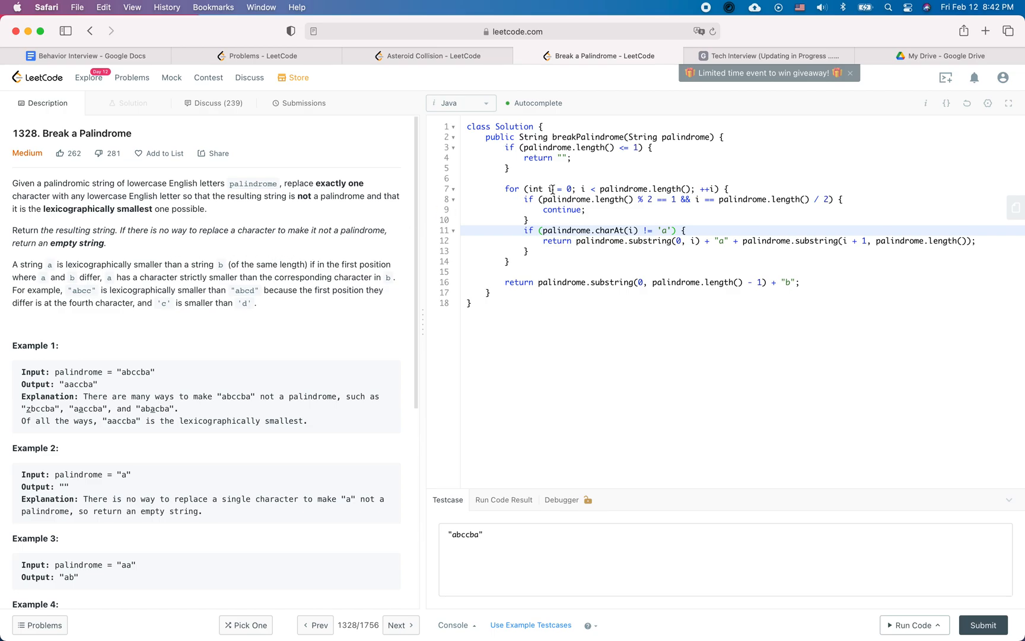
mouse_move(593, 148)
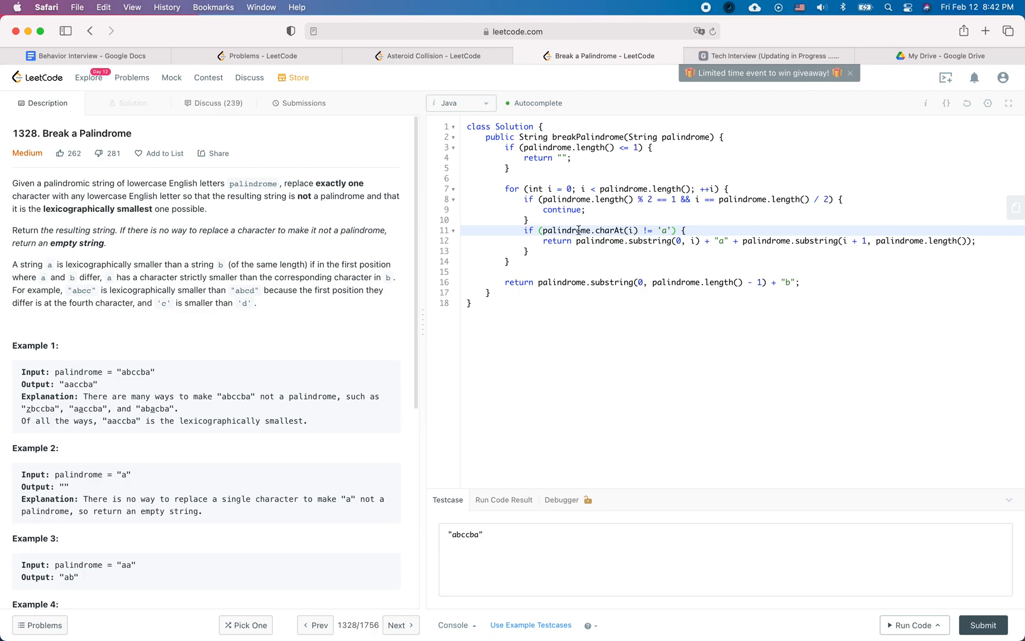
double_click(566, 230)
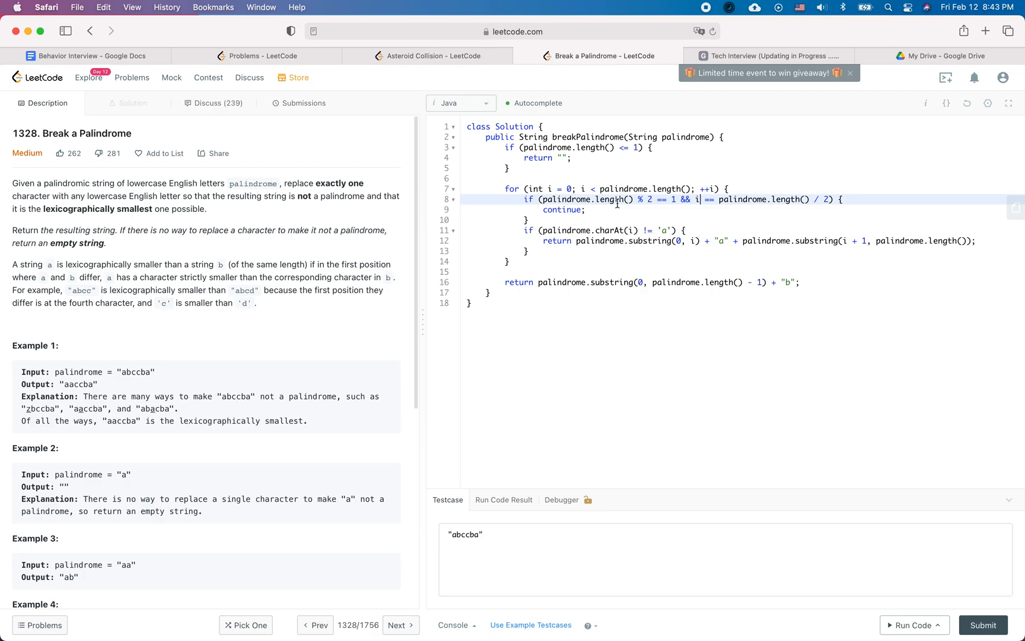
mouse_move(597, 272)
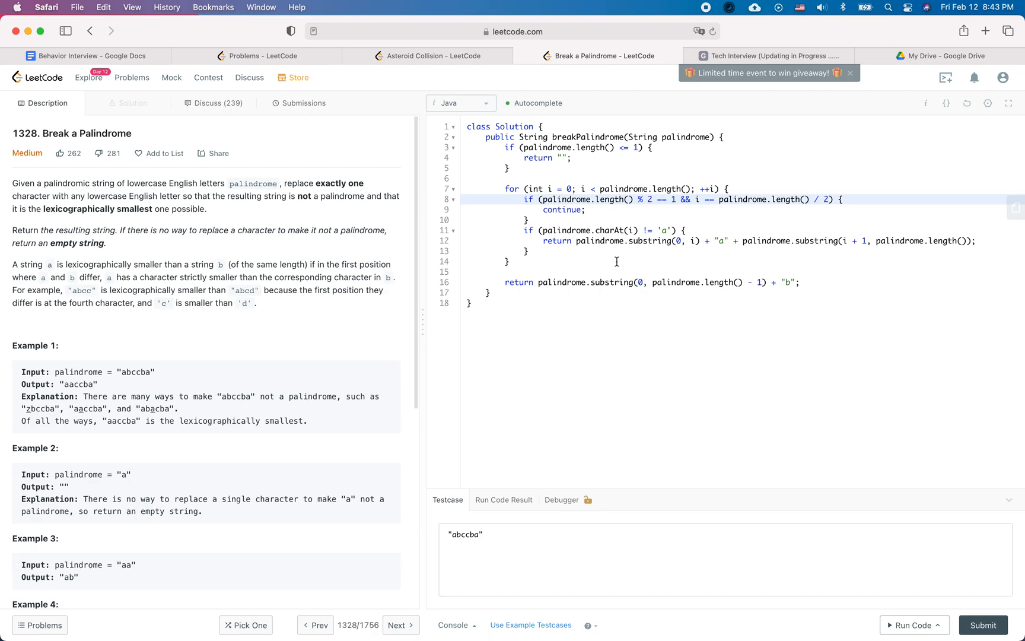
mouse_move(705, 278)
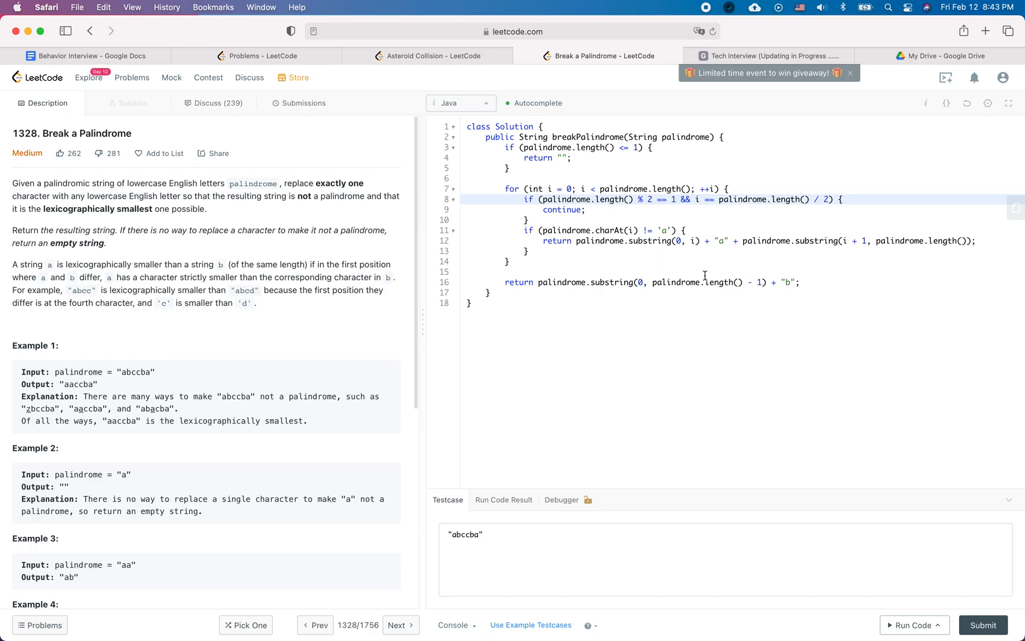